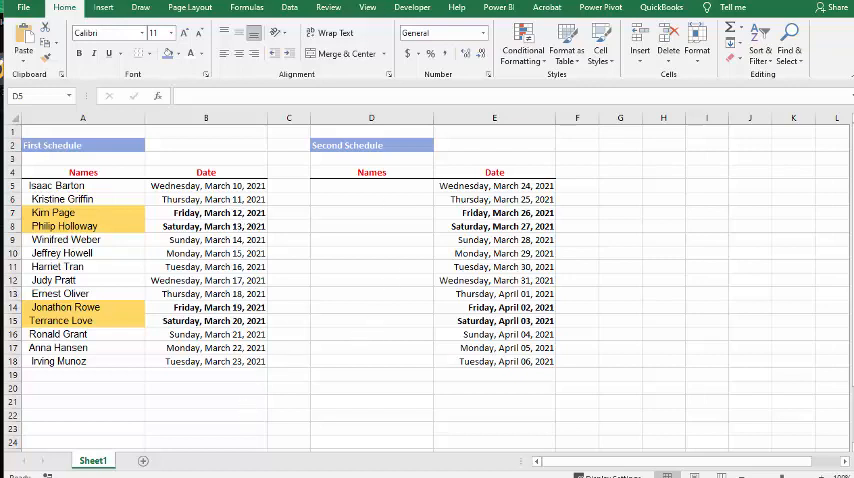
Run the sortforweekend macro from Developer > Macros on D5:D18 to rotate the names.
left_click(412, 9)
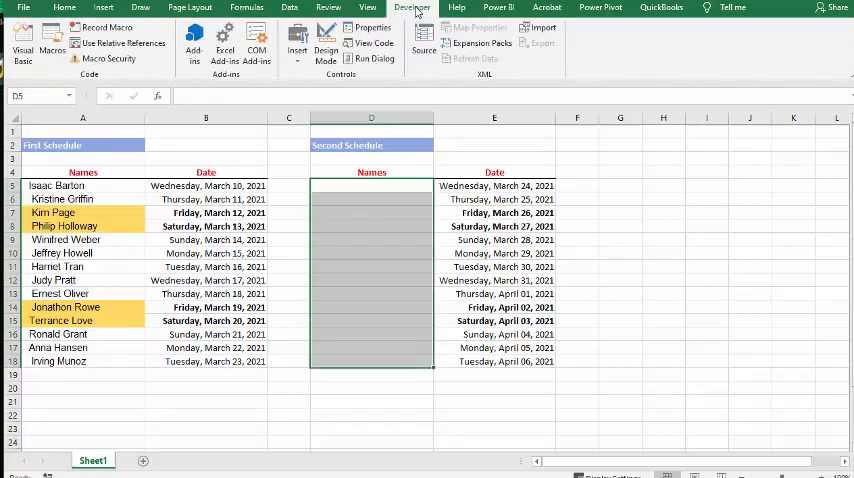
left_click(51, 40)
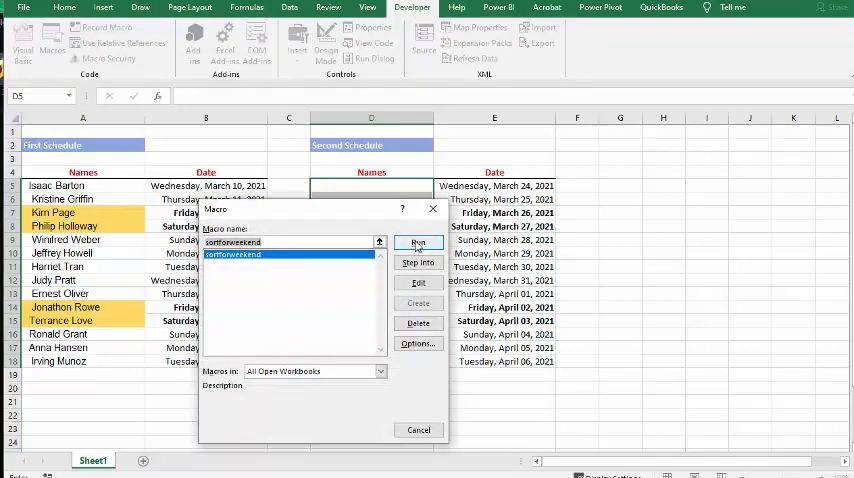
left_click(417, 243)
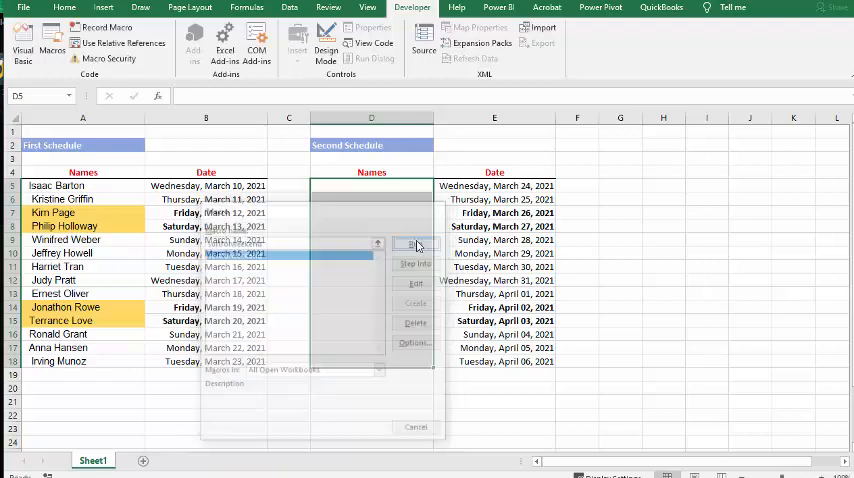
left_click(413, 244)
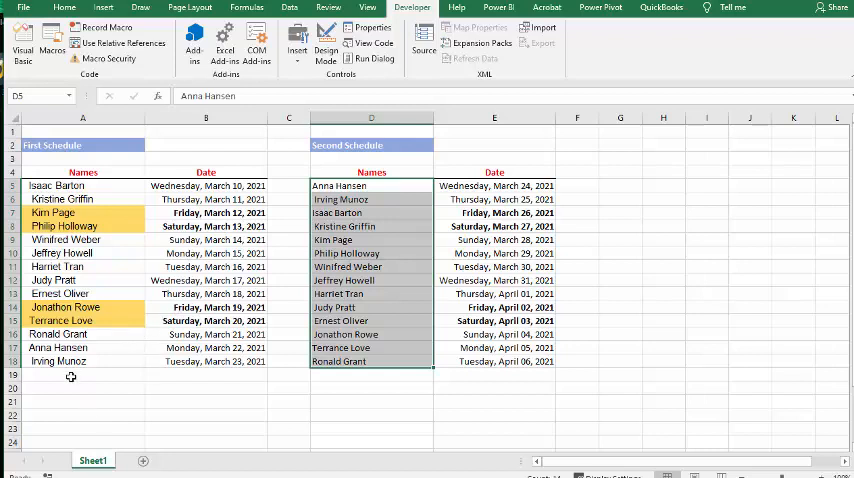
mouse_move(341, 214)
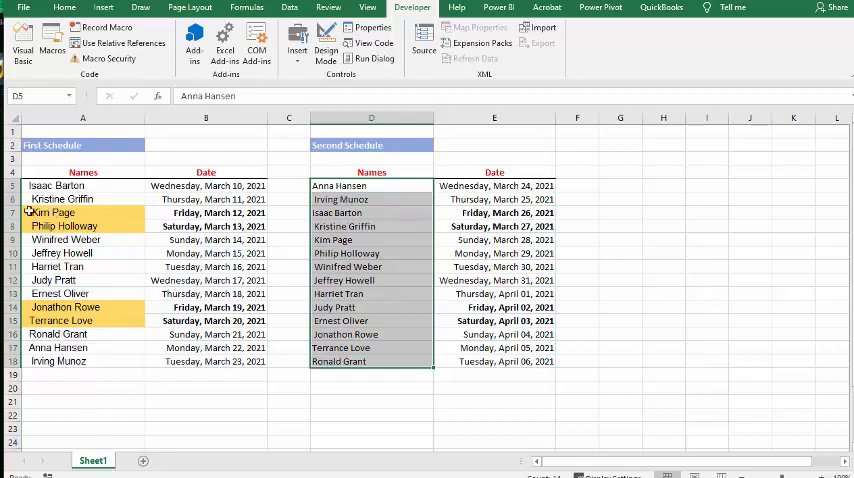
mouse_move(64, 226)
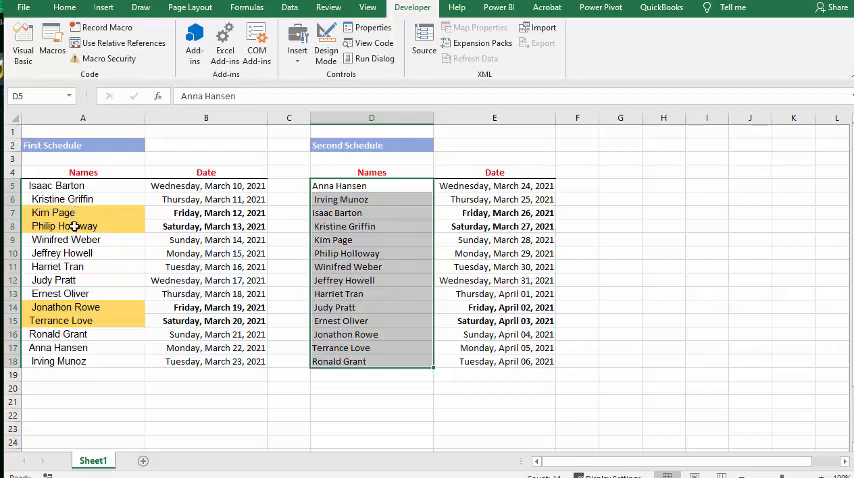
mouse_move(100, 320)
type("=")
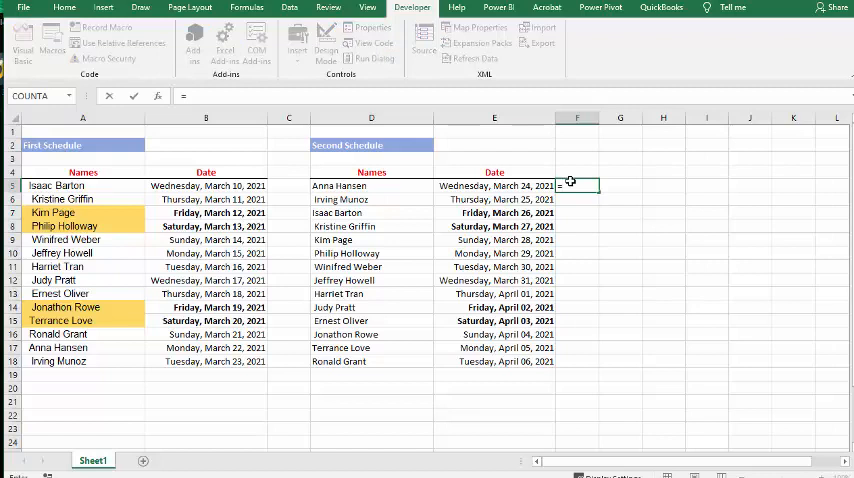
Enter =WEEKDAY(E5) in F5 and fill it down to F18.
type("weel")
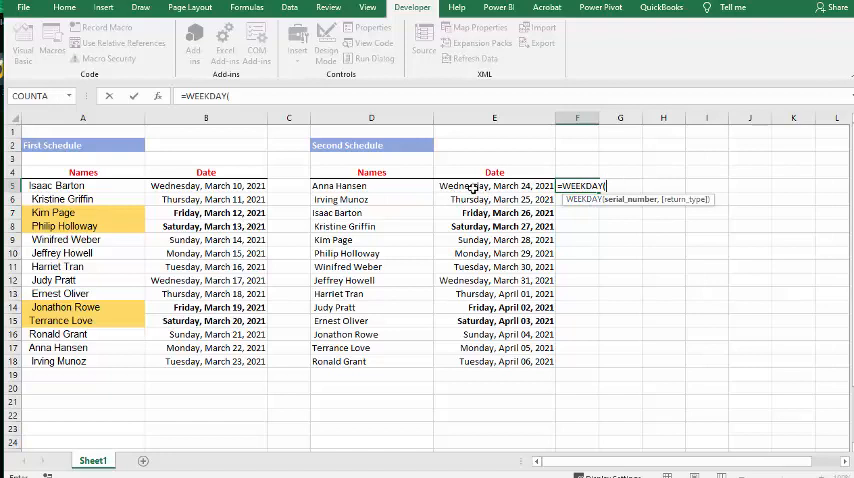
left_click(494, 186)
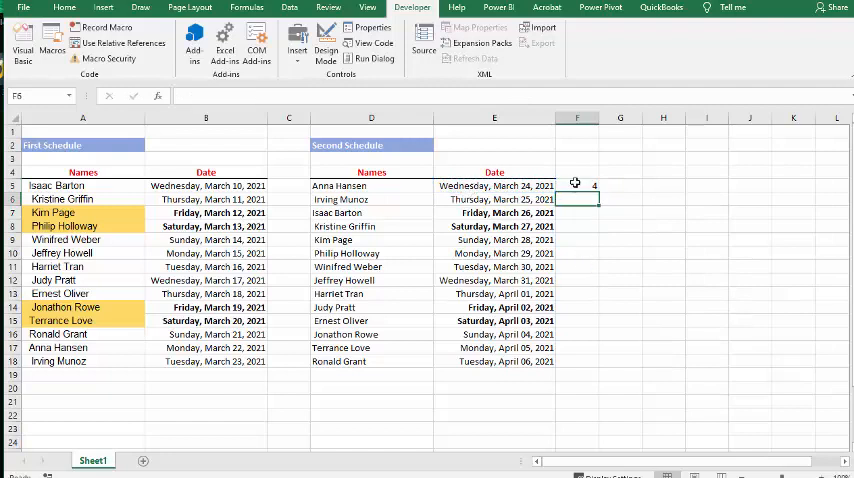
left_click(577, 185)
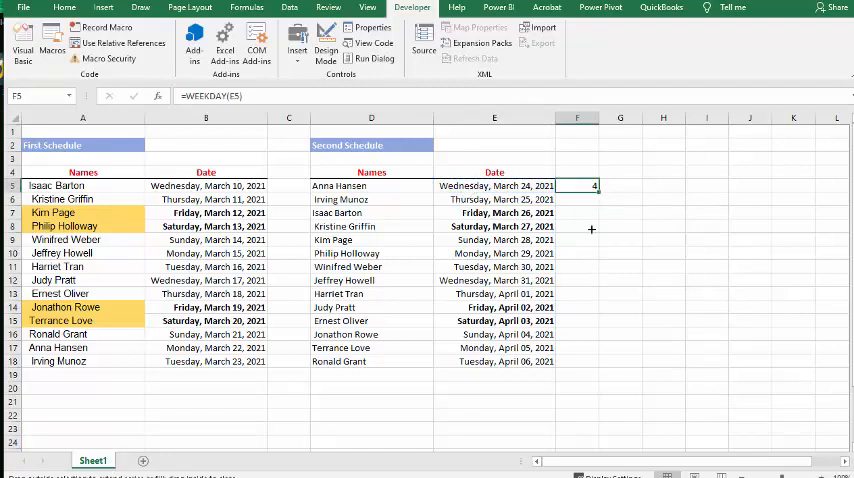
left_click_drag(591, 190, 587, 361)
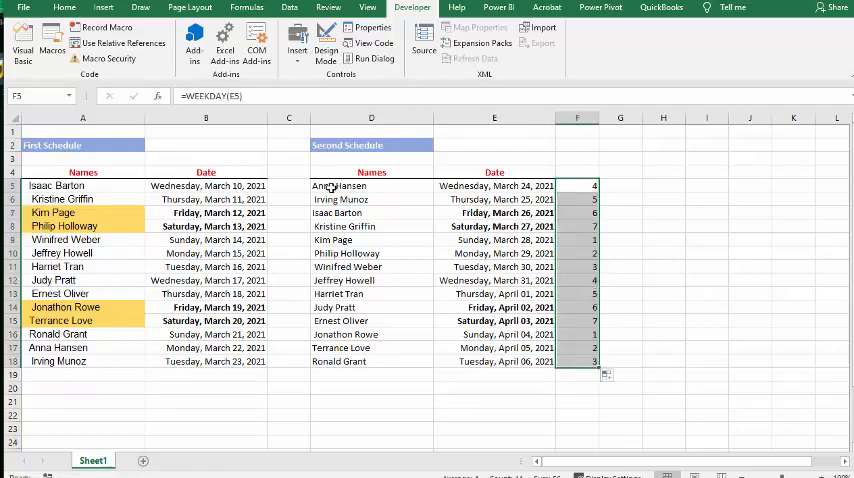
left_click(371, 185)
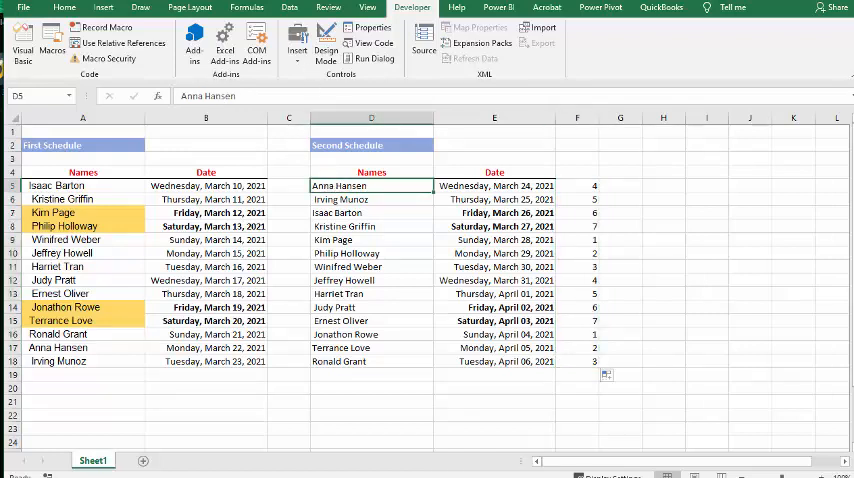
Add a formula-based conditional formatting rule =$F5=6 with an orange fill.
left_click(64, 8)
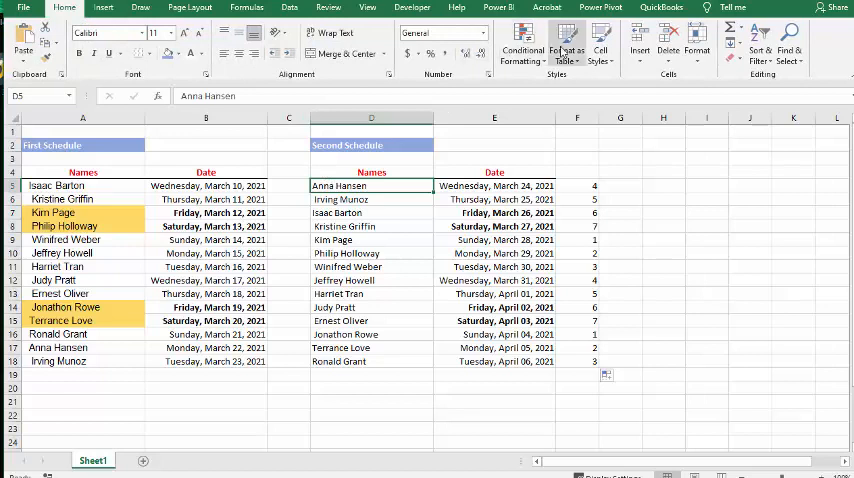
left_click(522, 45)
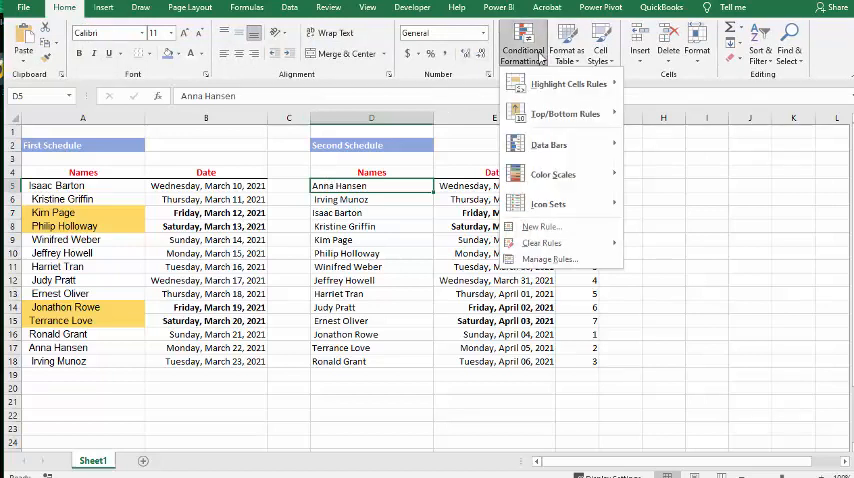
mouse_move(569, 84)
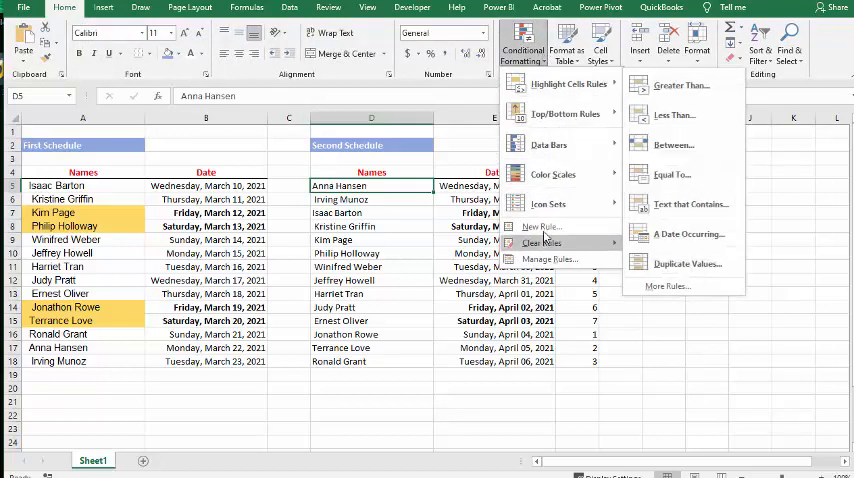
left_click(540, 226)
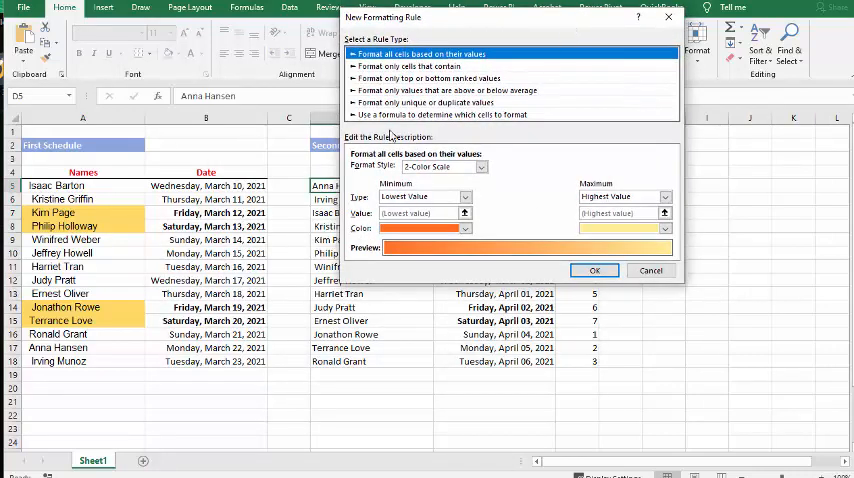
left_click(442, 114)
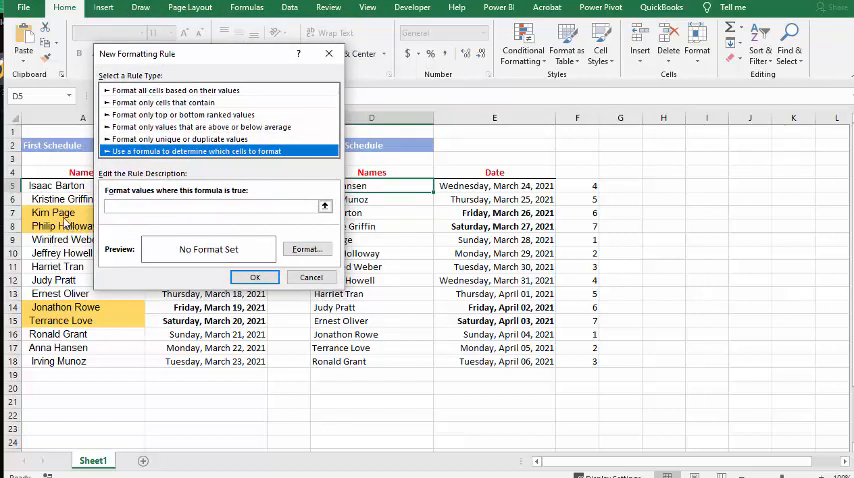
mouse_move(62, 227)
type("=$F5=")
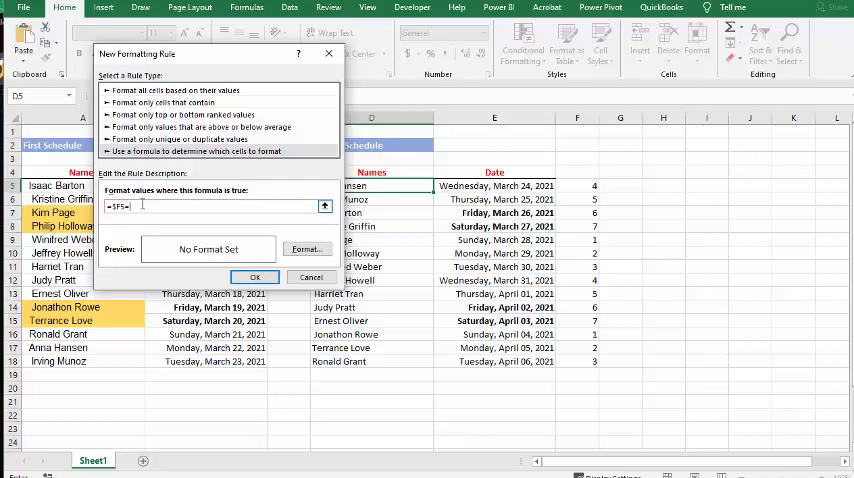
type("6")
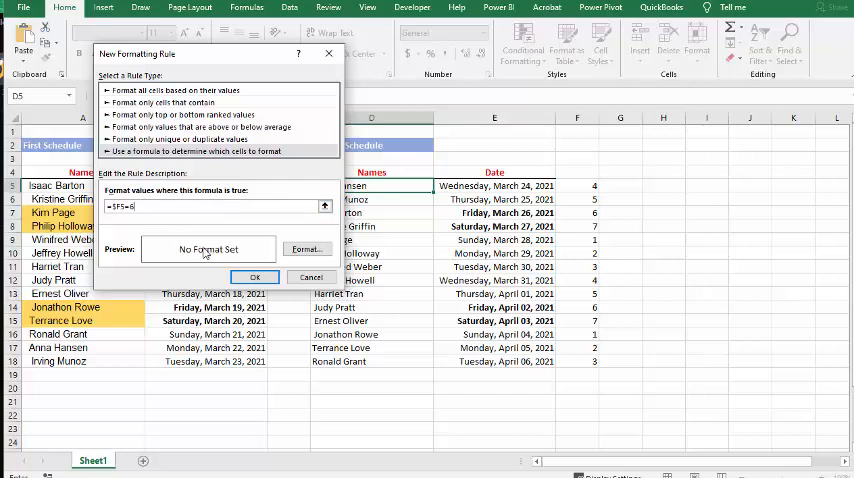
left_click(306, 249)
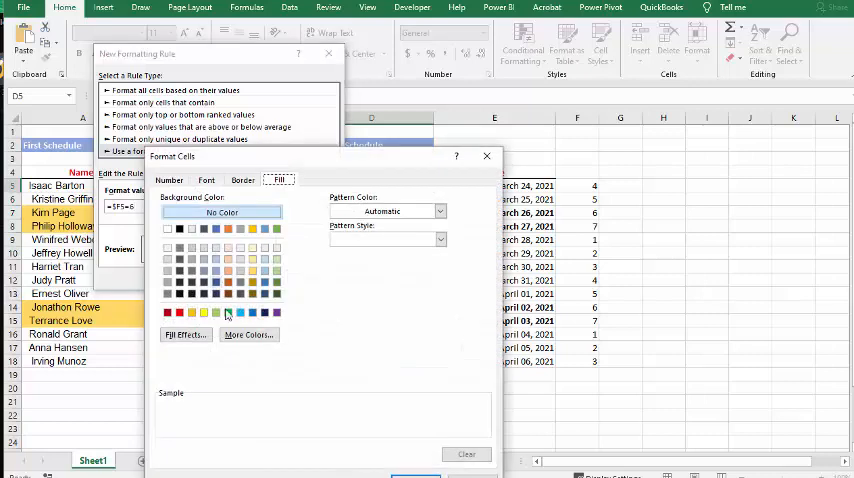
left_click(252, 271)
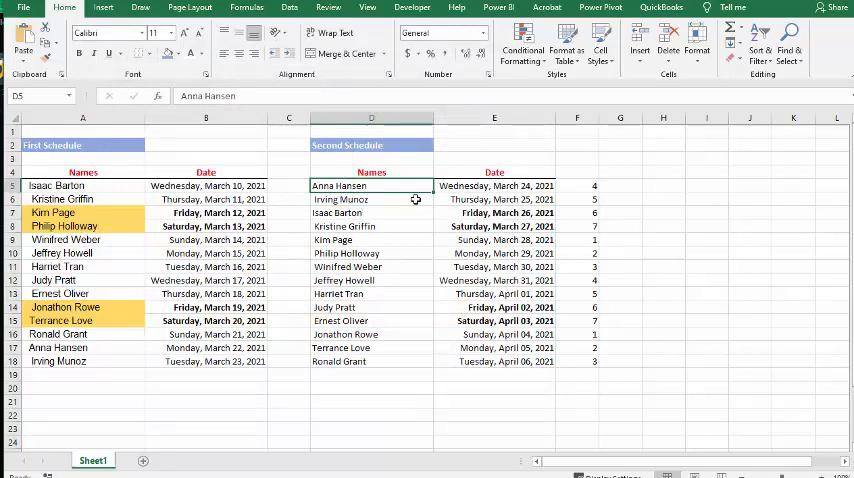
mouse_move(475, 199)
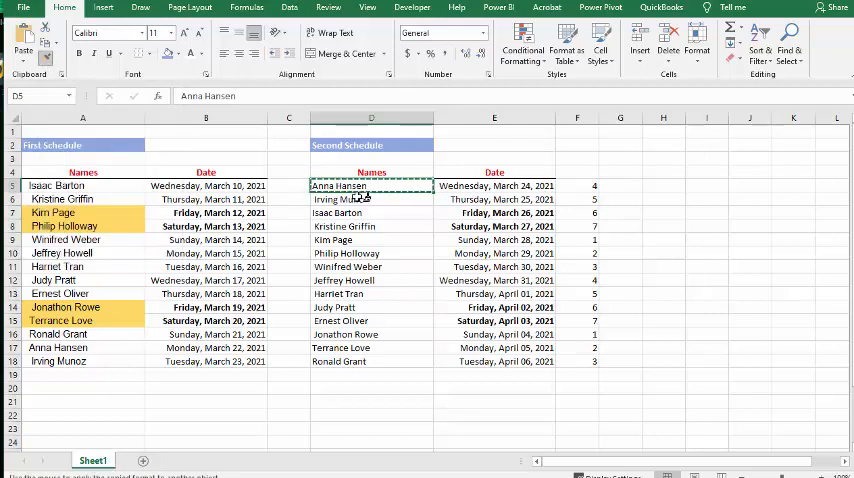
Format-paint the Friday rule from D5 onto names D6:D18.
left_click_drag(371, 185, 371, 321)
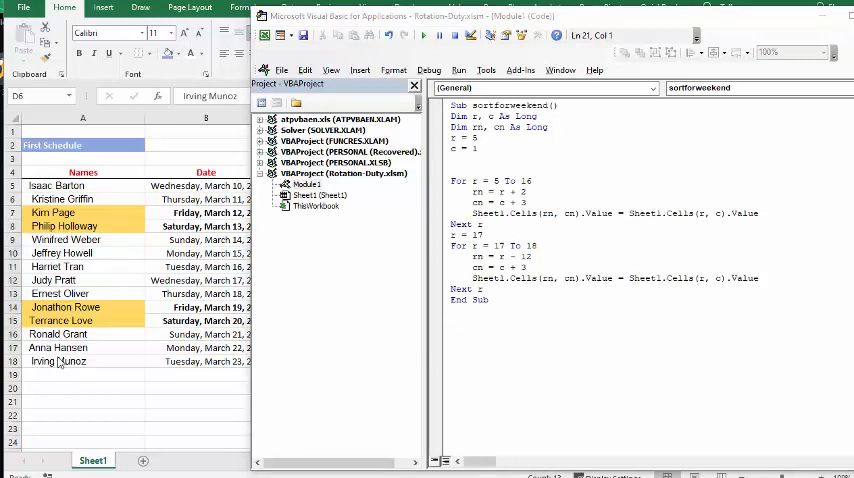
Leave the VBA editor and return to the schedule worksheet.
left_click(45, 333)
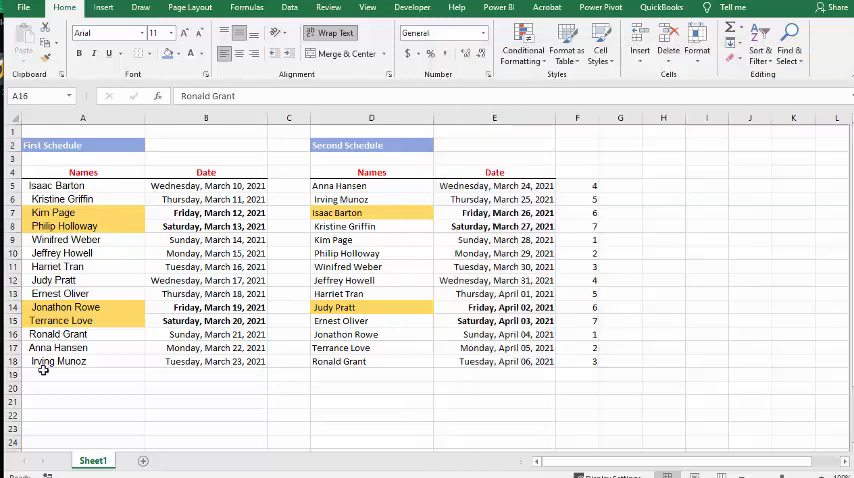
key("Alt+F11")
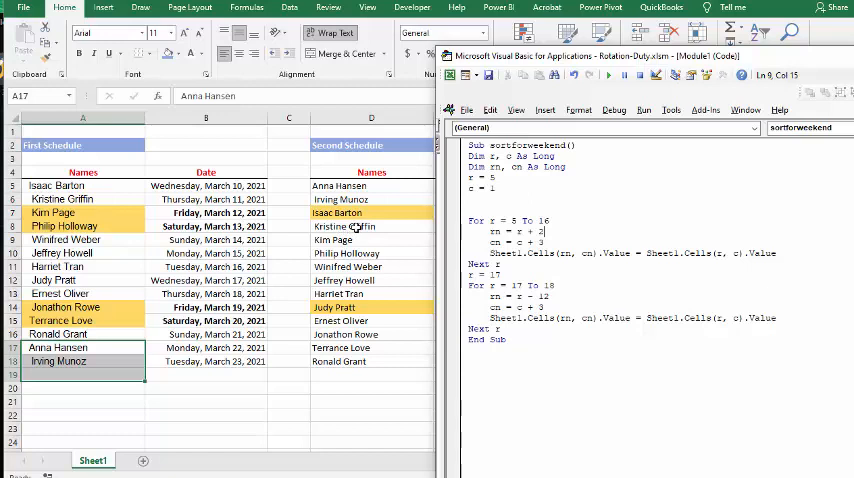
mouse_move(490, 215)
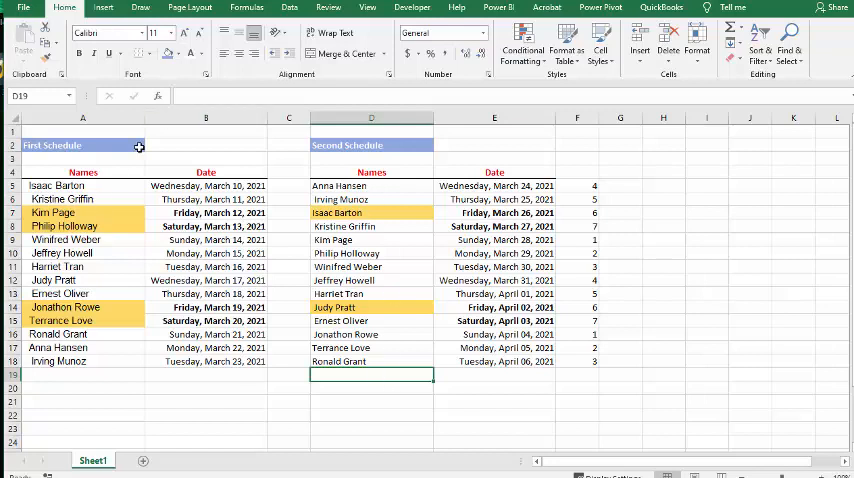
mouse_move(347, 253)
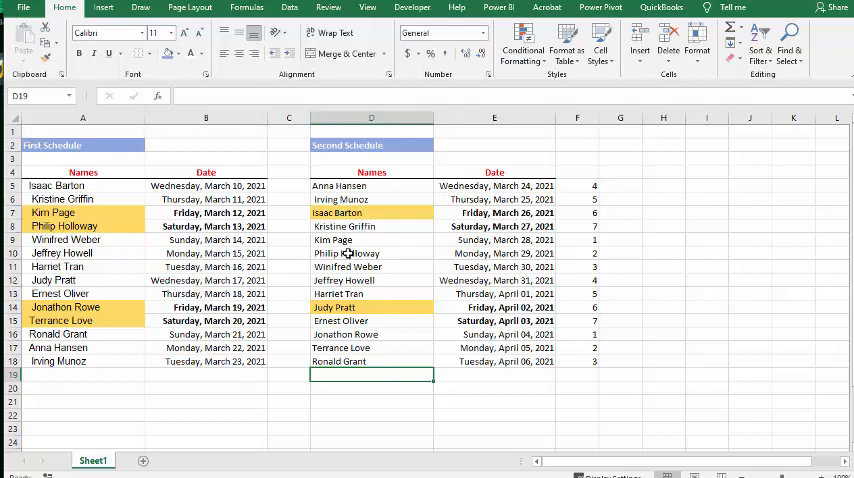